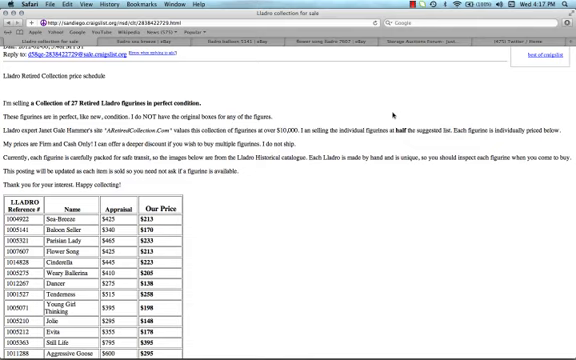
mouse_move(392, 112)
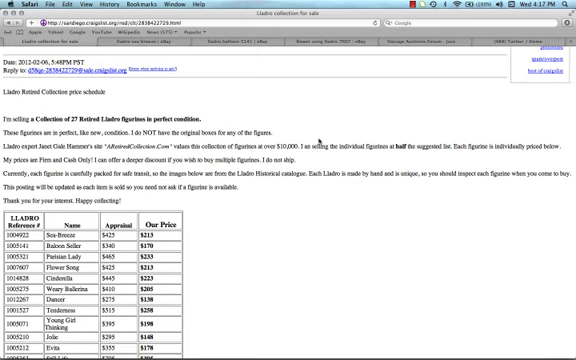
scroll("down", 3)
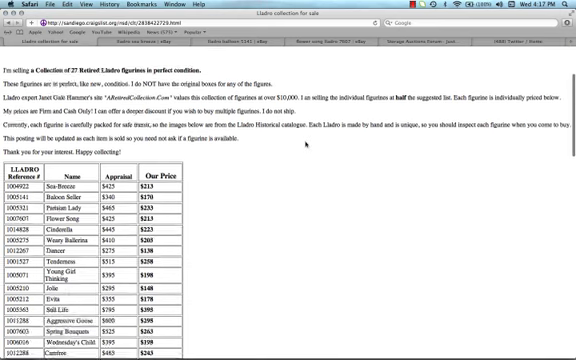
scroll("down", 3)
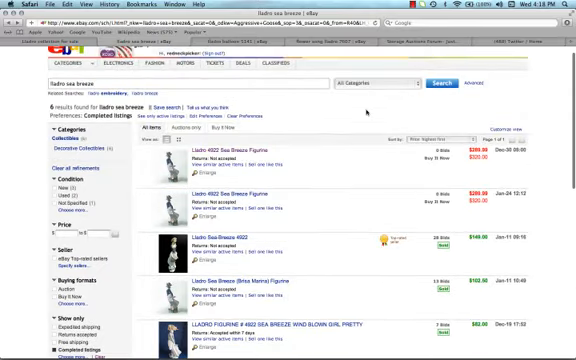
scroll("down", 3)
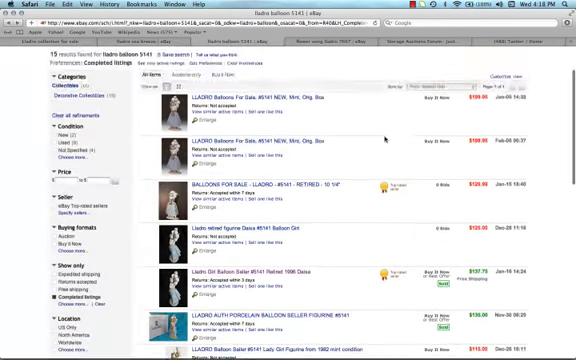
scroll("down", 3)
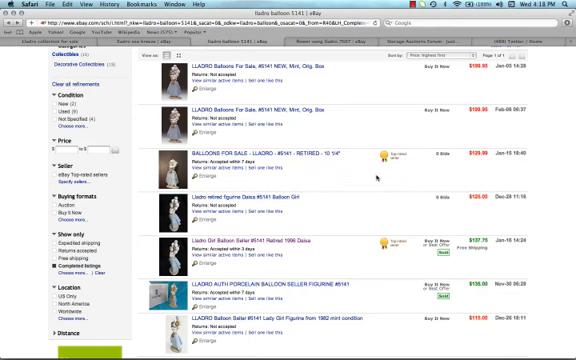
scroll("down", 3)
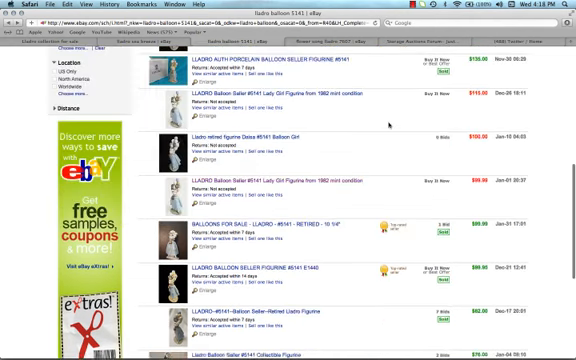
mouse_move(390, 124)
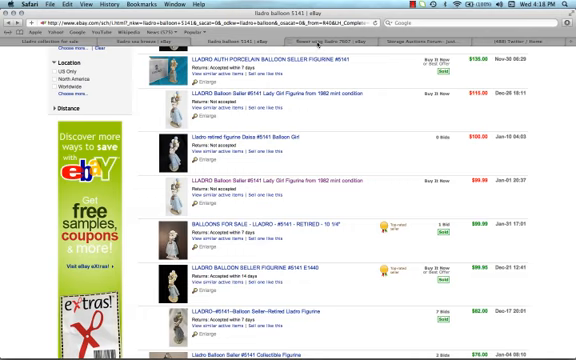
mouse_move(340, 144)
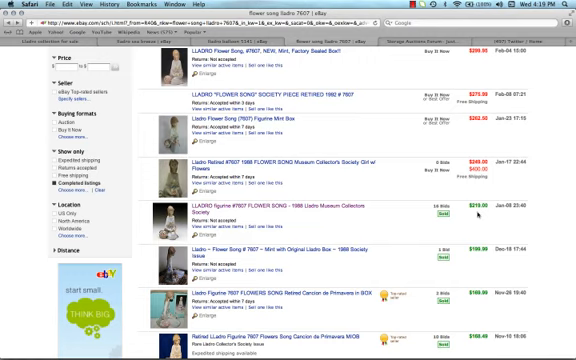
mouse_move(480, 212)
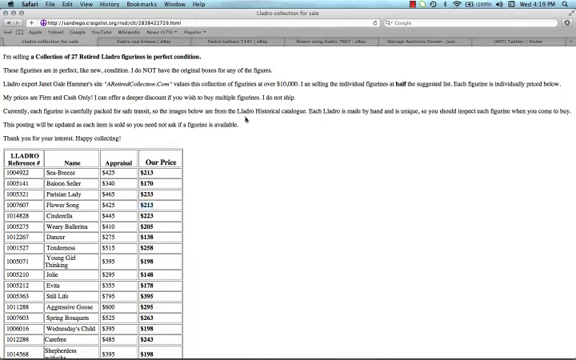
mouse_move(244, 118)
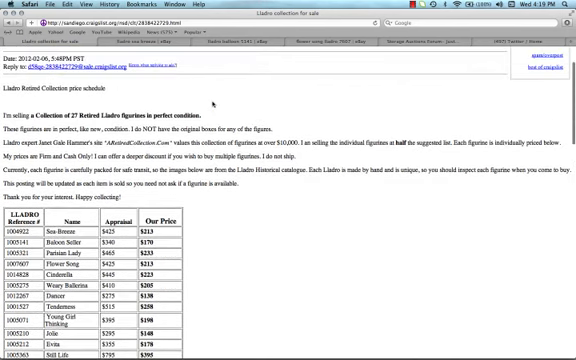
scroll("down", 3)
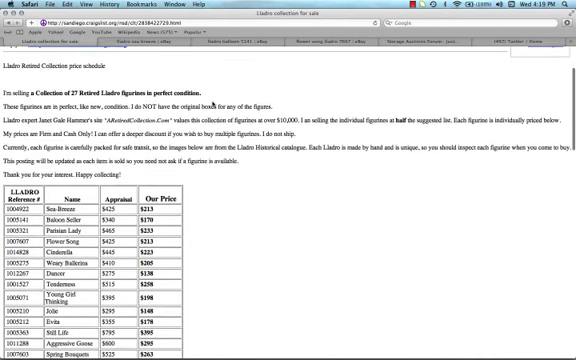
scroll("down", 3)
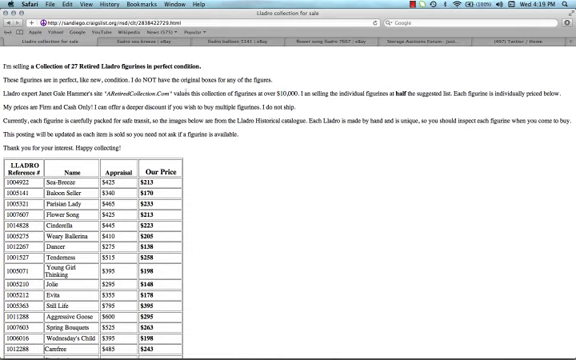
scroll("down", 3)
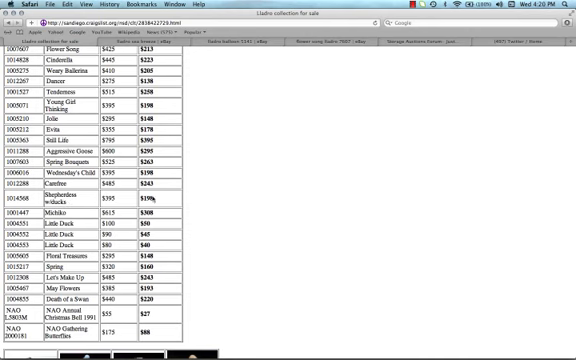
scroll("down", 3)
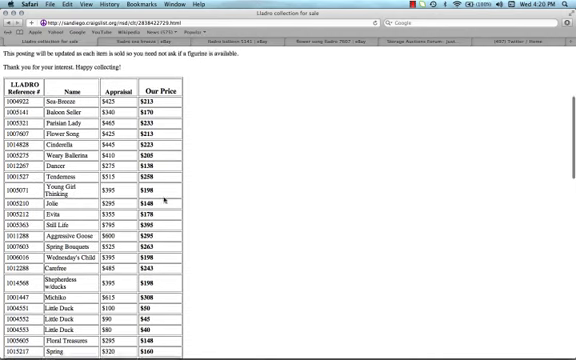
scroll("up", 3)
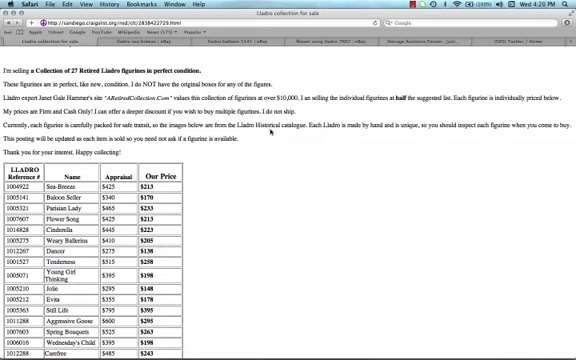
mouse_move(270, 140)
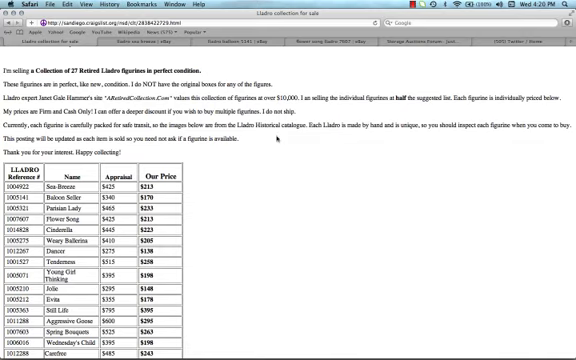